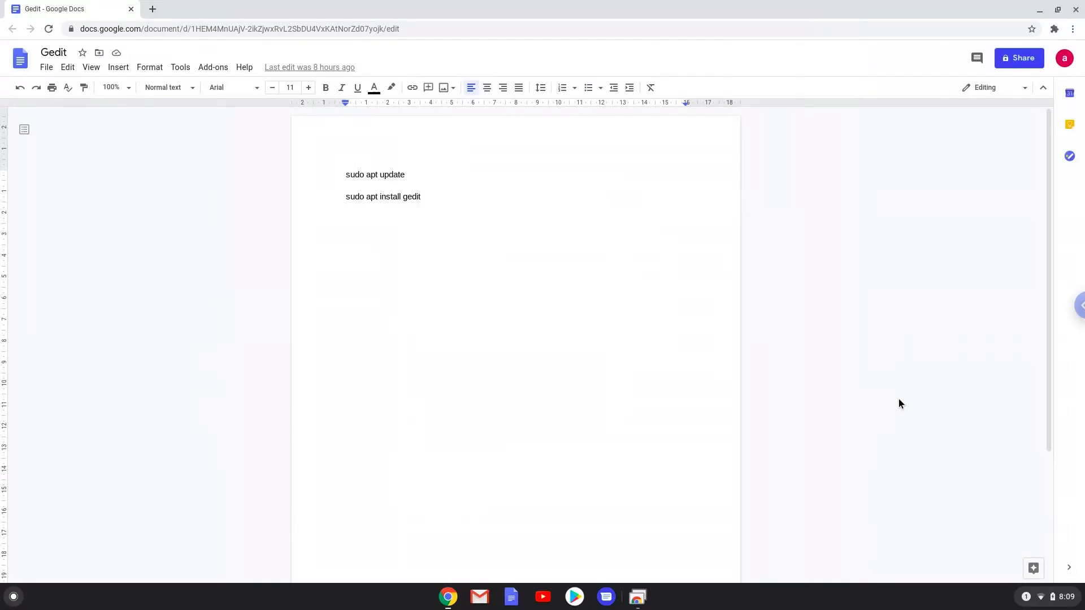
- Focus the 'sudo apt update' line in the Gedit doc and open Quick Settings
{"action": "left_click", "coordinate": [346, 174]}
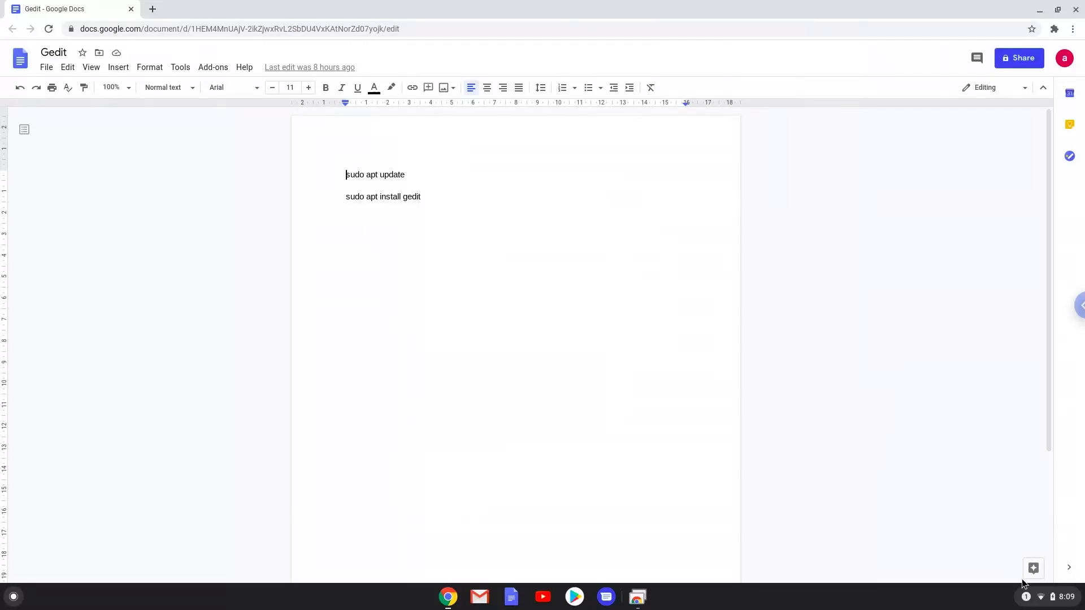
{"action": "left_click", "coordinate": [1040, 596]}
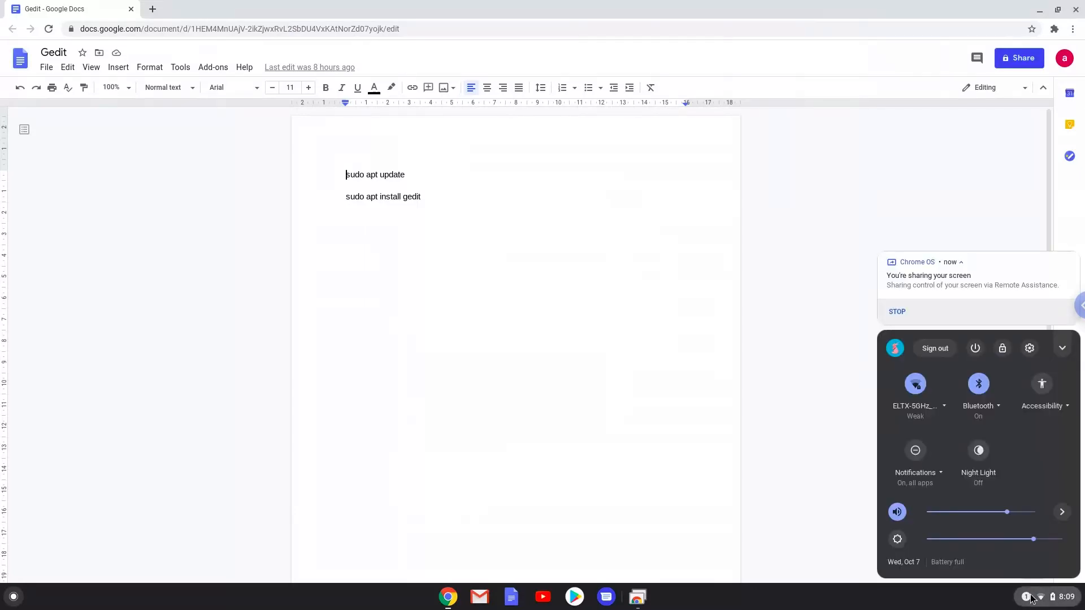
{"action": "mouse_move", "coordinate": [1030, 349]}
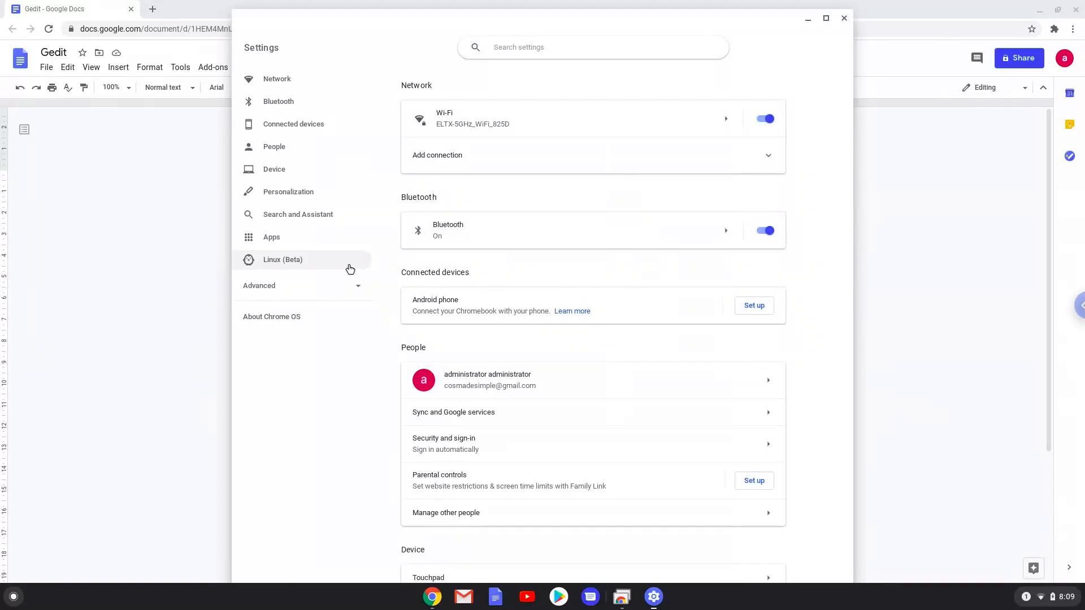
- Turn on Linux (Beta) and install it with the recommended 5.0 GB disk size
{"action": "left_click", "coordinate": [283, 260]}
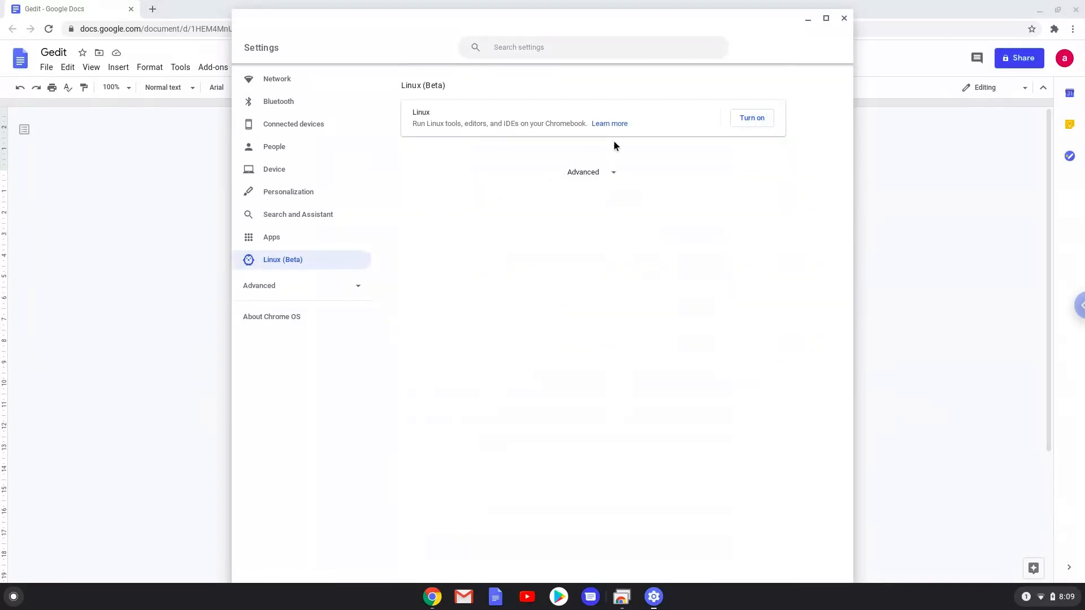
{"action": "left_click", "coordinate": [751, 117]}
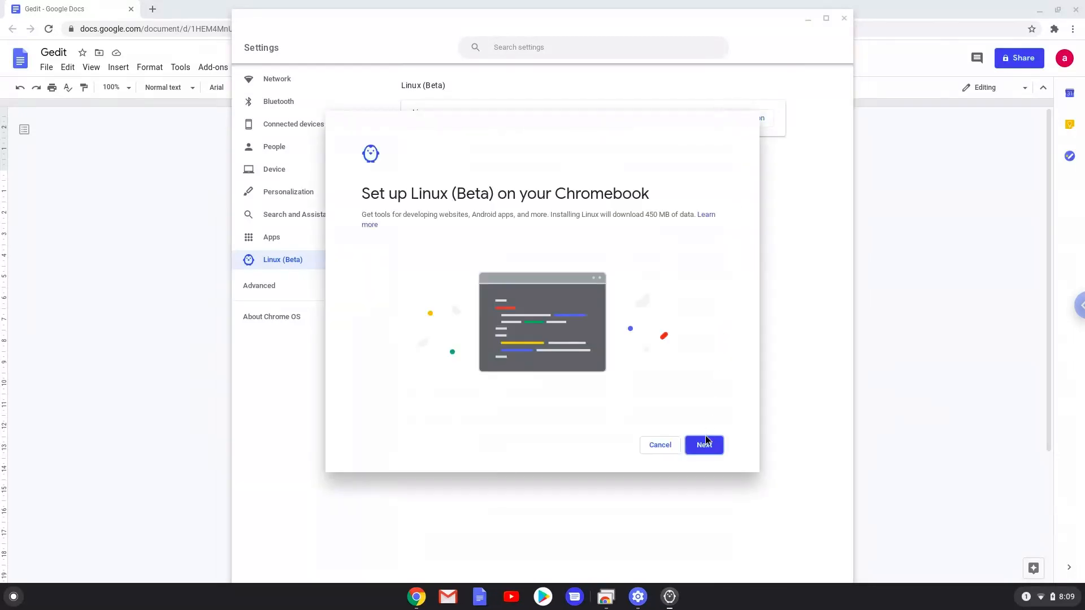
{"action": "left_click", "coordinate": [704, 445]}
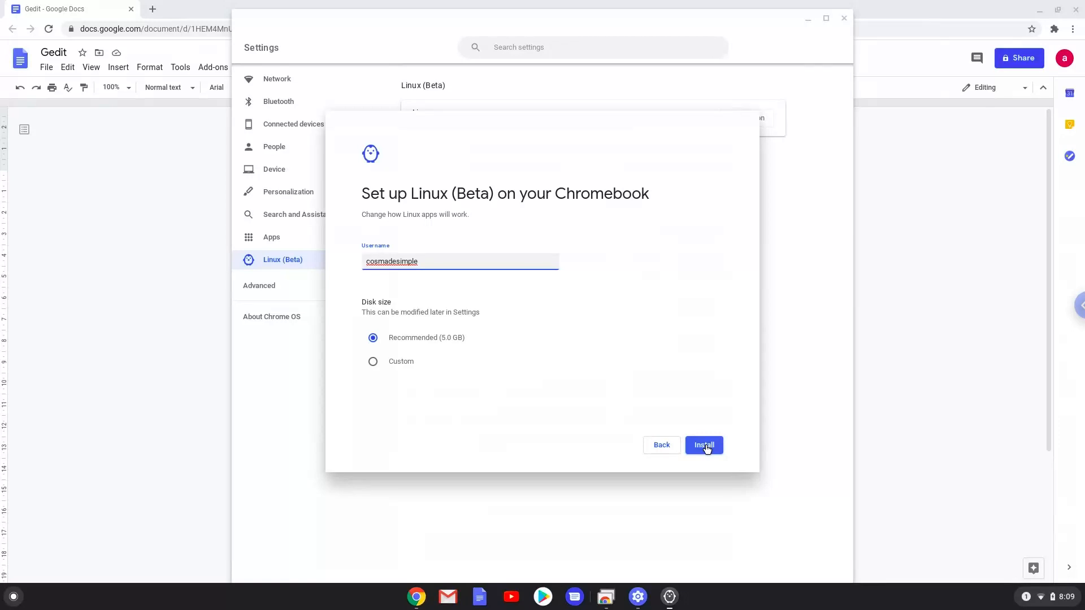
{"action": "left_click", "coordinate": [704, 445]}
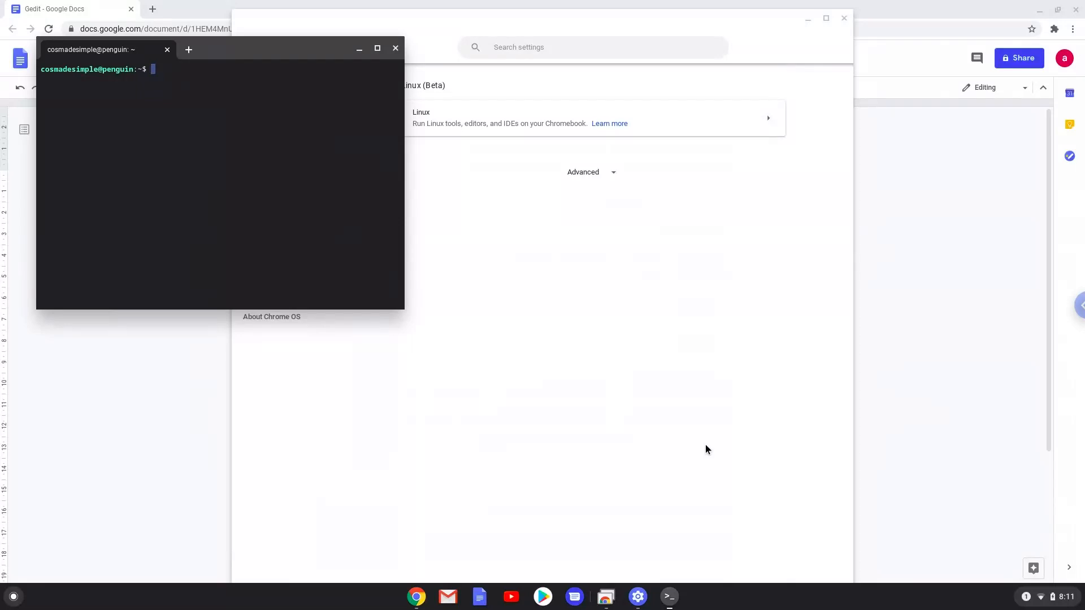
{"action": "mouse_move", "coordinate": [402, 59]}
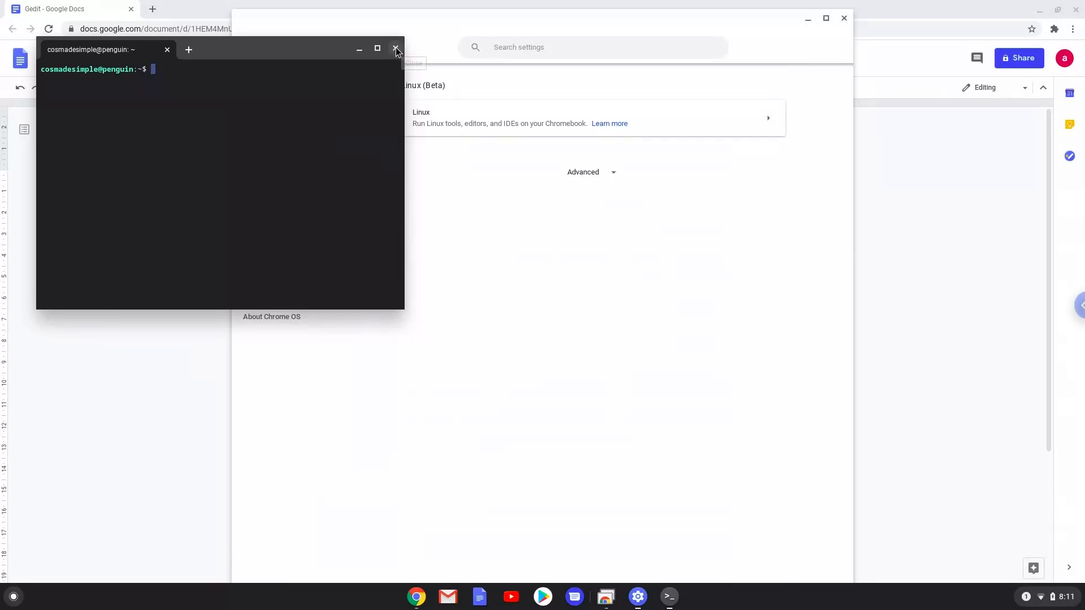
- Close the Terminal and Settings windows to return to the Google Docs notes
{"action": "left_click", "coordinate": [396, 48]}
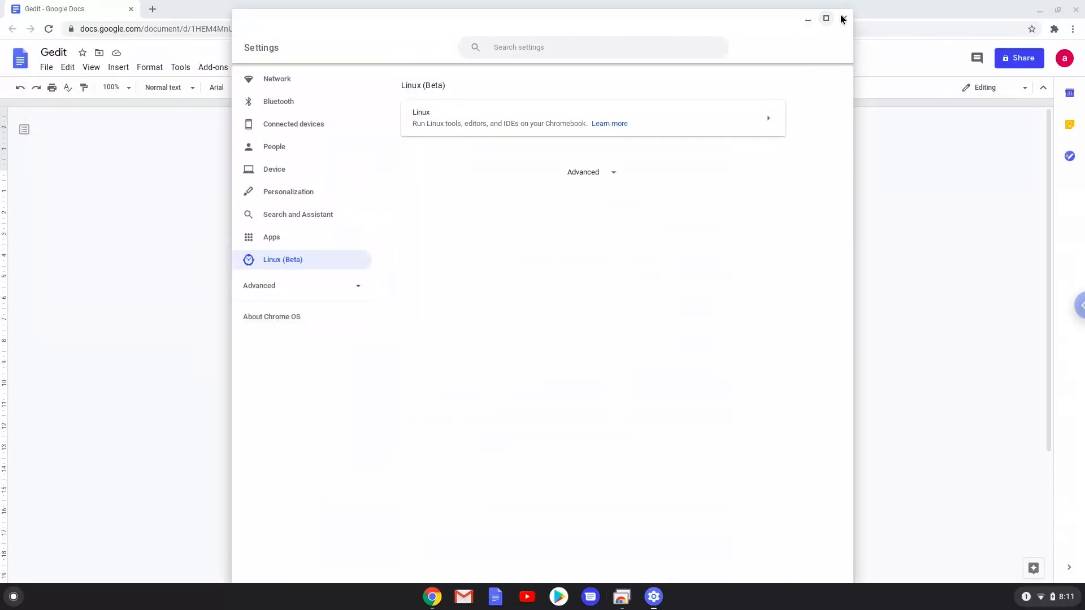
{"action": "left_click", "coordinate": [843, 18]}
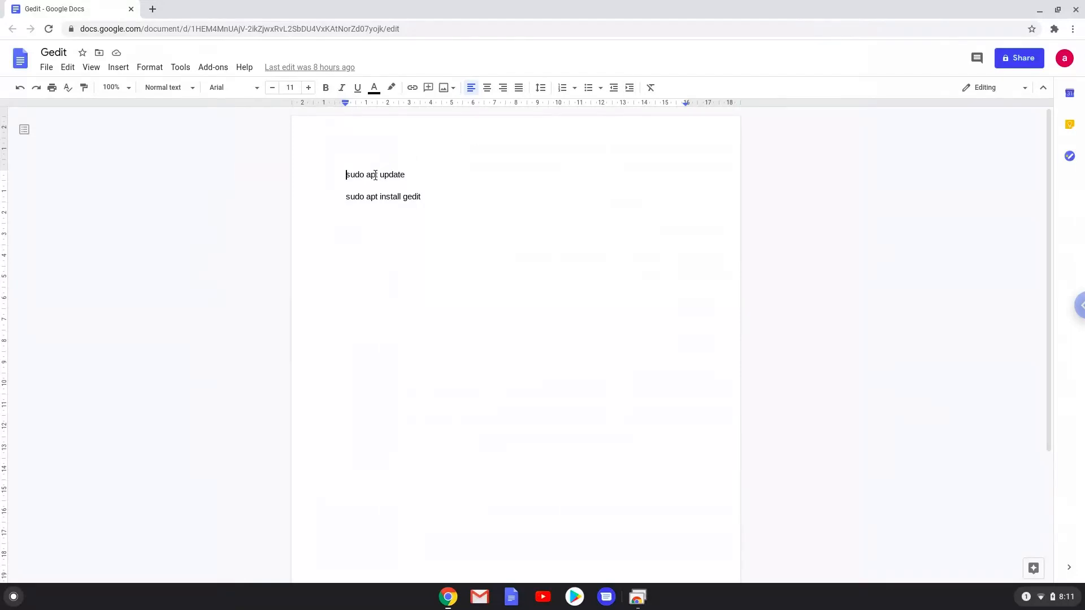
- Copy the 'sudo apt update' line and launch Terminal from a launcher search
{"action": "right_click", "coordinate": [375, 175]}
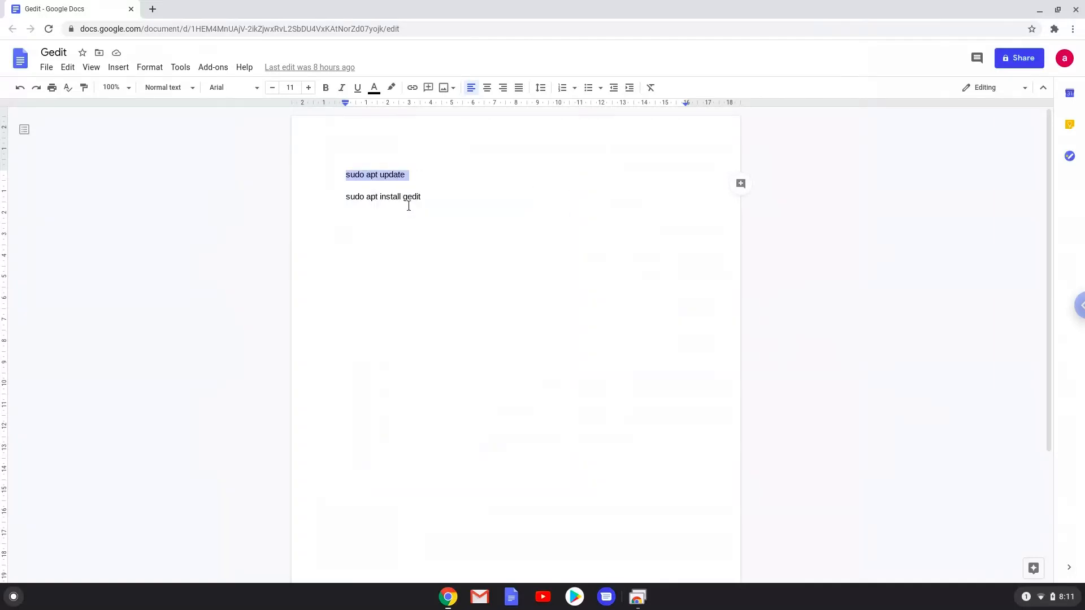
{"action": "mouse_move", "coordinate": [13, 597]}
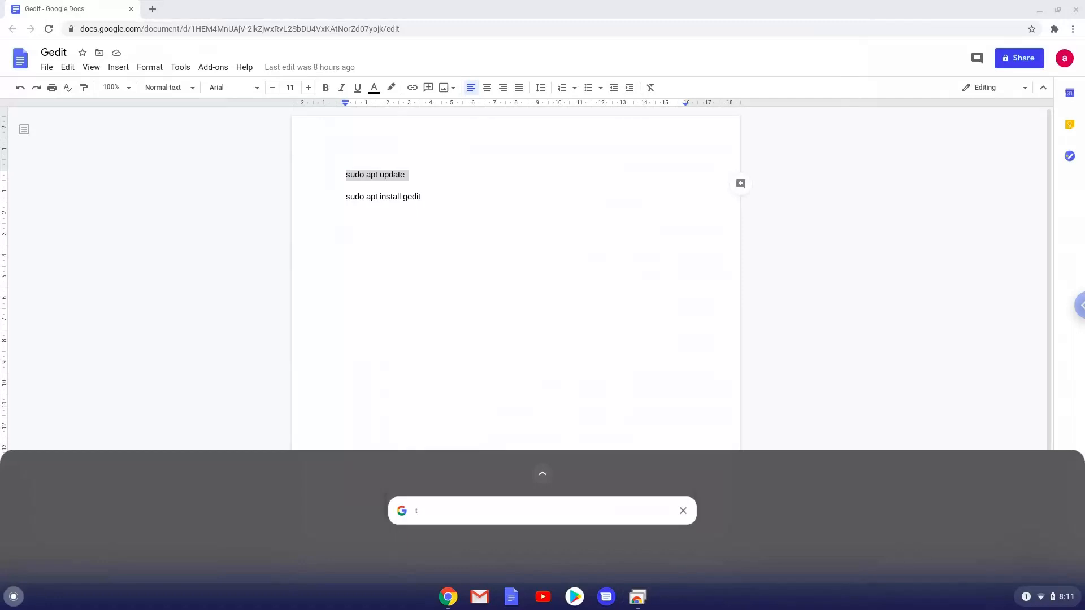
{"action": "type", "text": "erminal"}
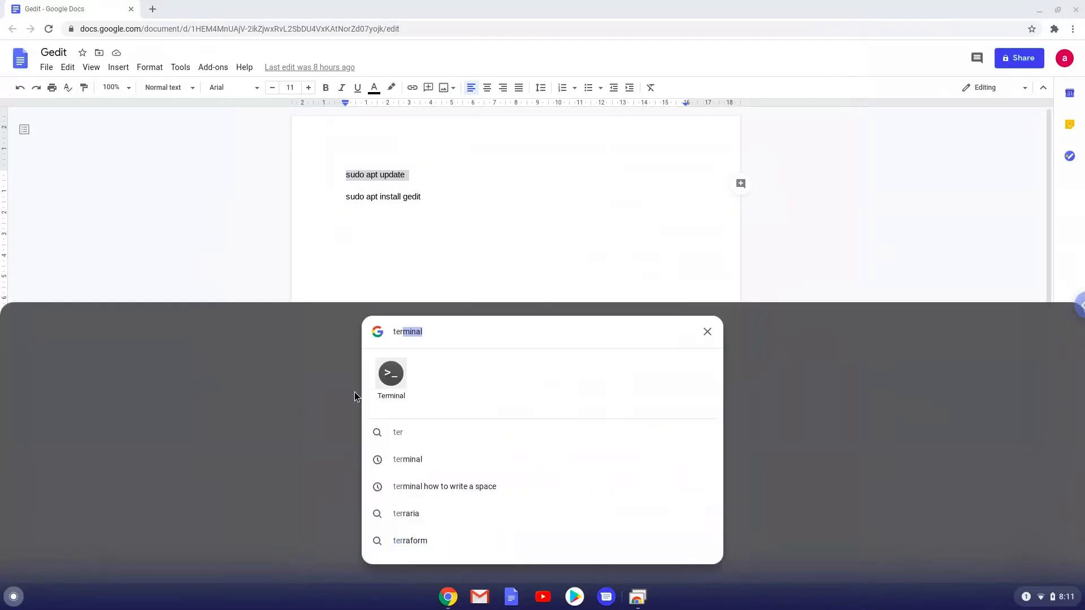
{"action": "left_click", "coordinate": [390, 374]}
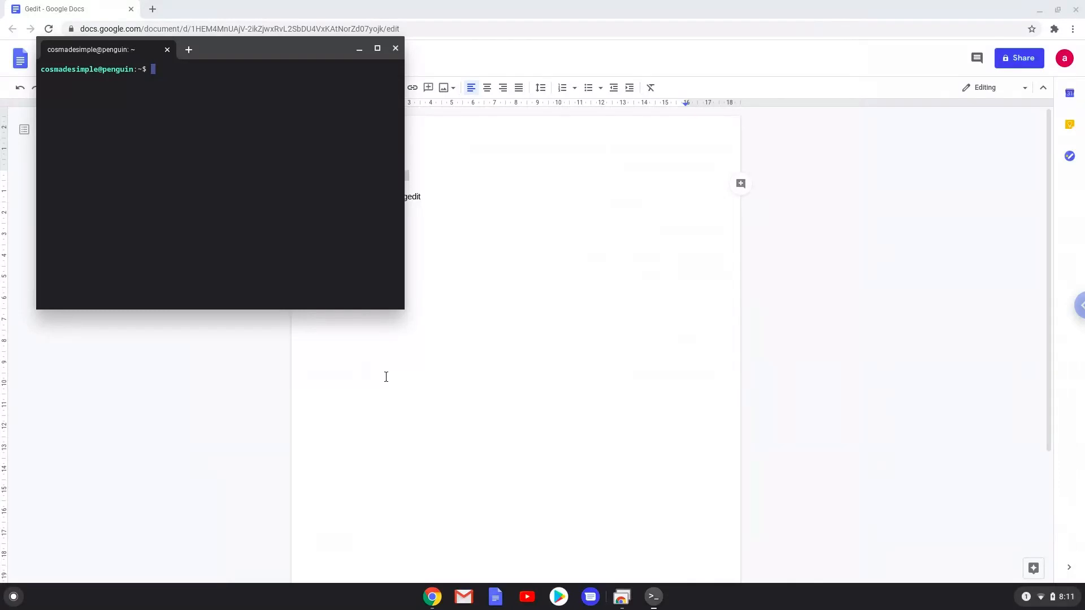
{"action": "mouse_move", "coordinate": [272, 58]}
{"action": "type", "text": "sudo apt update"}
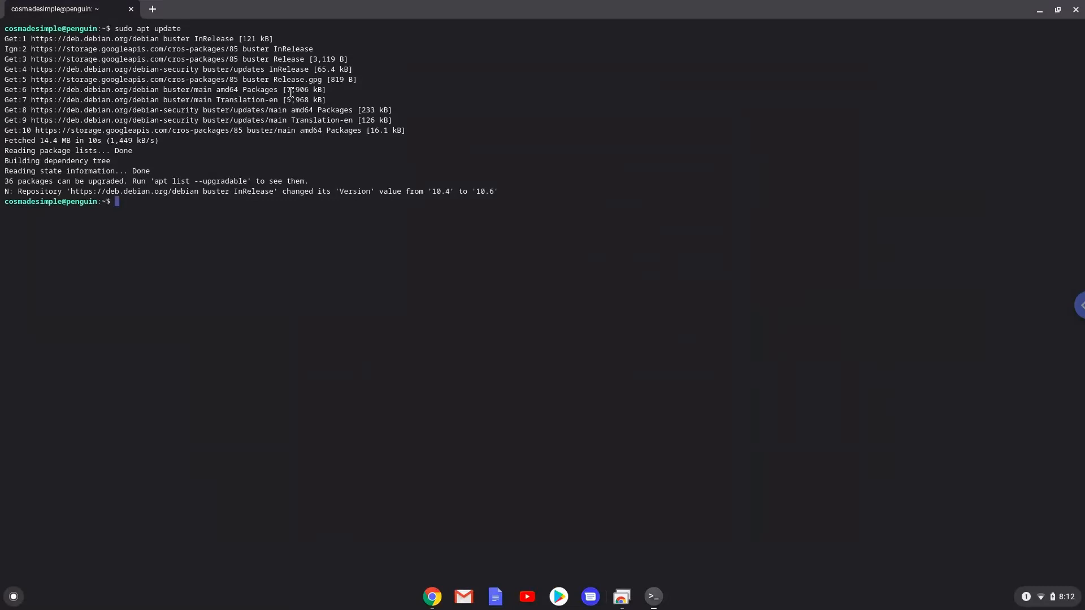
{"action": "mouse_move", "coordinate": [414, 549]}
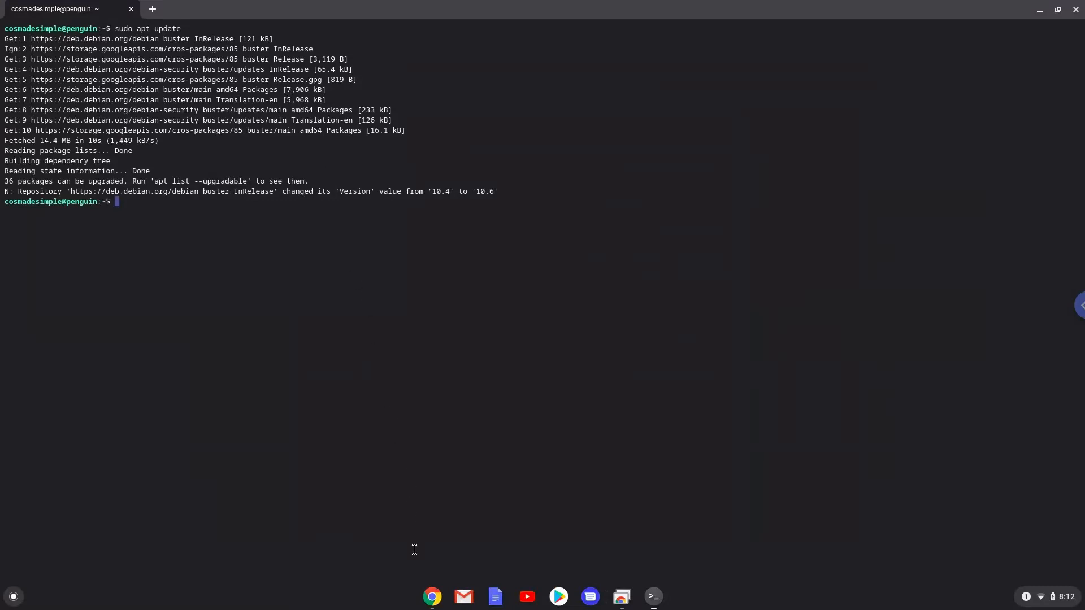
- Run 'sudo apt update' in Terminal to refresh the package lists
{"action": "left_click", "coordinate": [432, 597]}
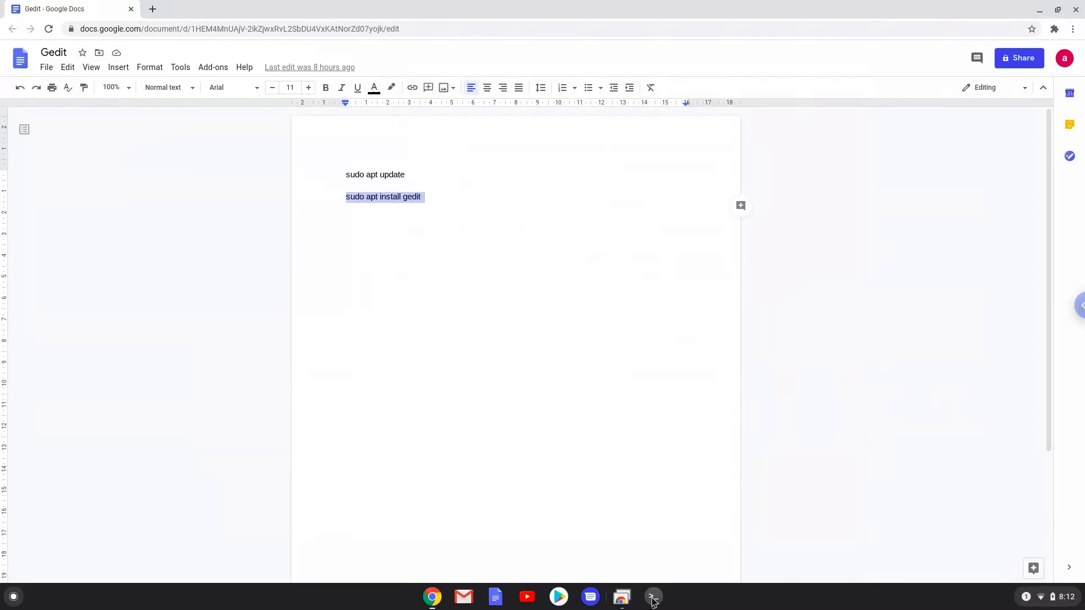
- Run 'sudo apt install gedit', then close Terminal, confirming Leave
{"action": "left_click", "coordinate": [653, 597]}
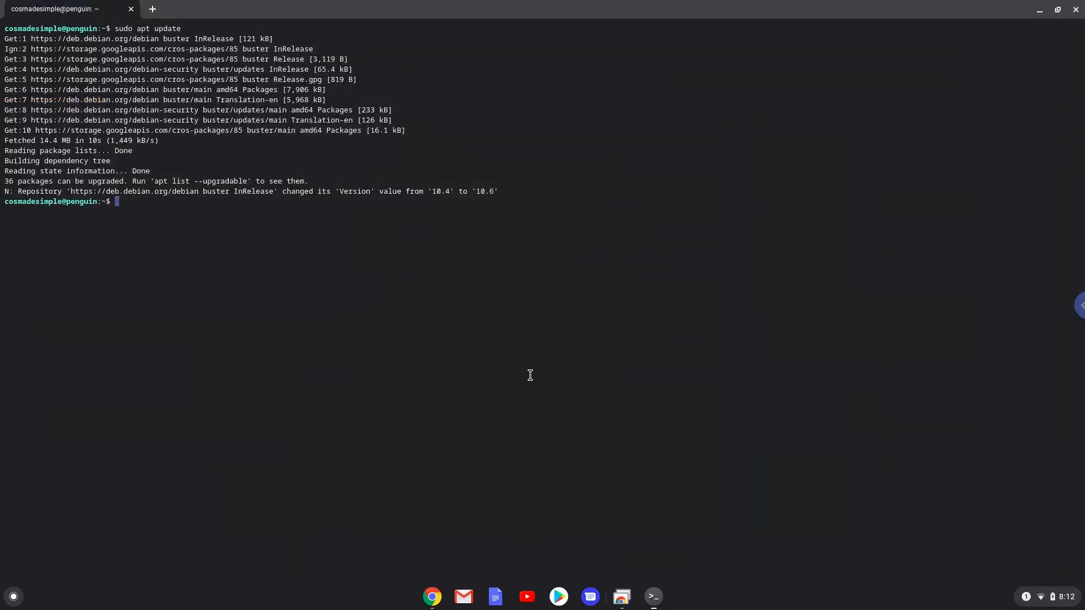
{"action": "type", "text": "sudo apt install gedit"}
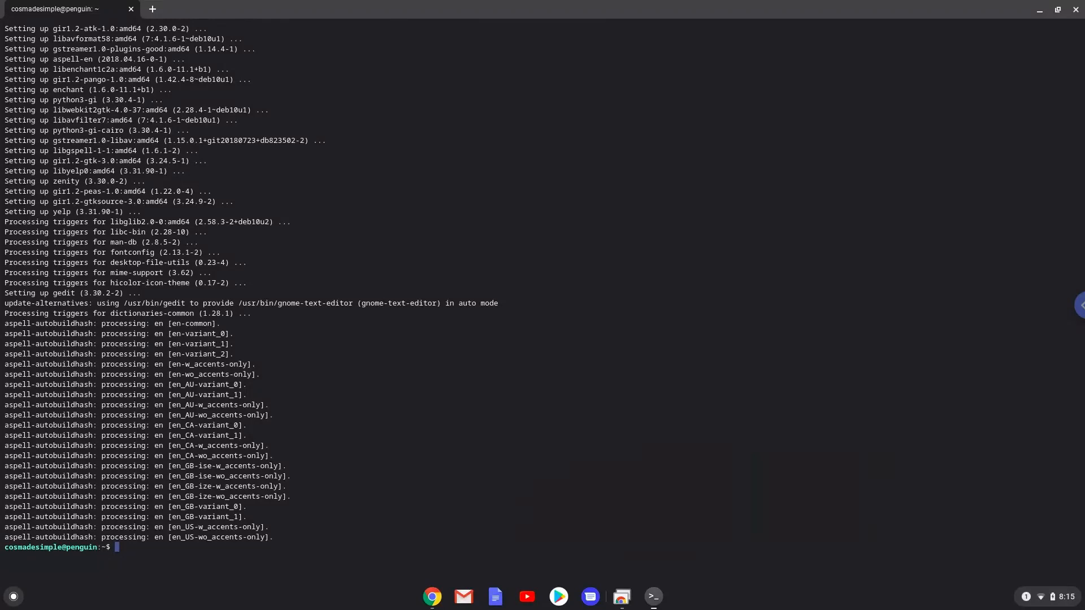
{"action": "mouse_move", "coordinate": [1023, 63]}
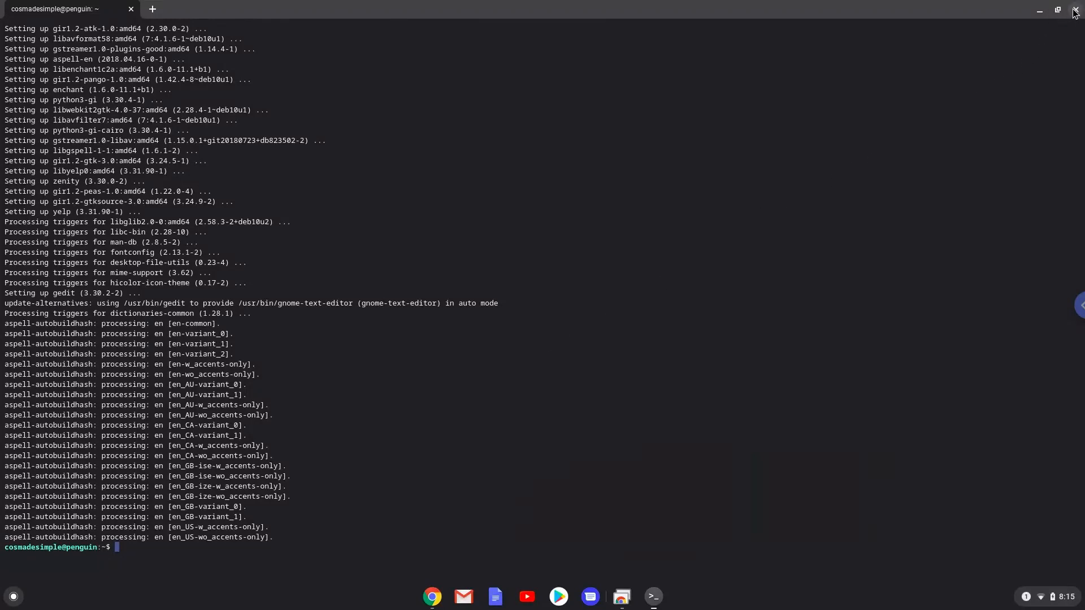
{"action": "left_click", "coordinate": [1075, 9]}
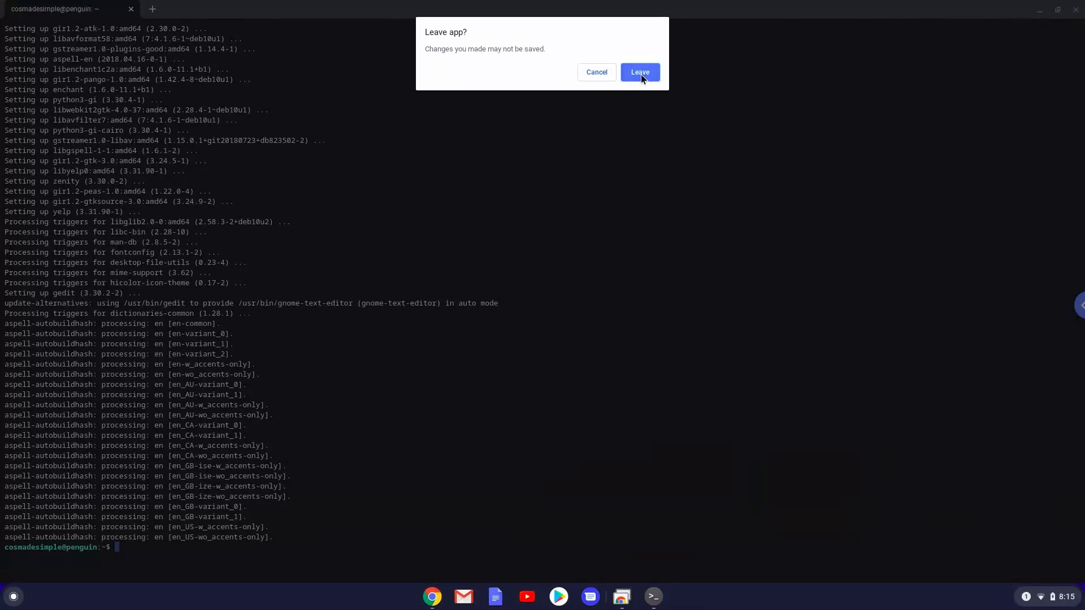
{"action": "left_click", "coordinate": [640, 72]}
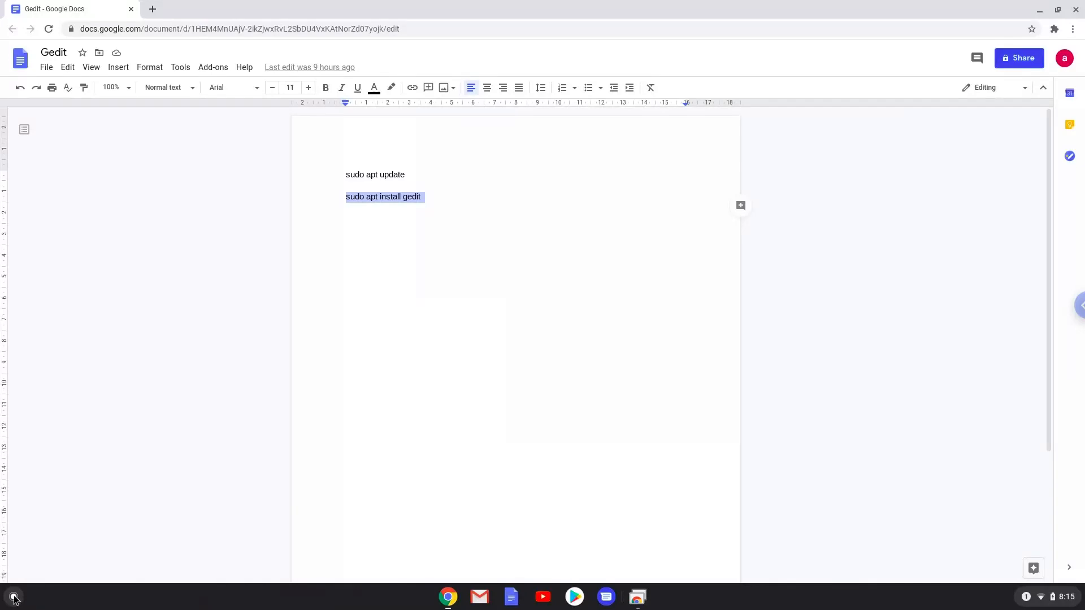
- Open the launcher's full app list and the Linux apps folder to start gedit
{"action": "left_click", "coordinate": [14, 597]}
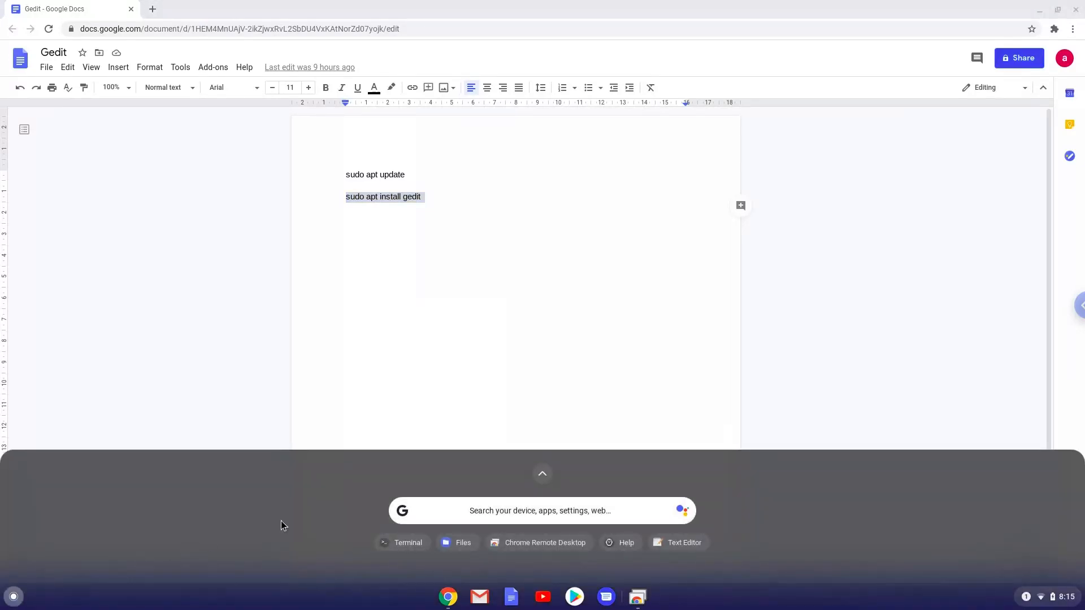
{"action": "mouse_move", "coordinate": [542, 474]}
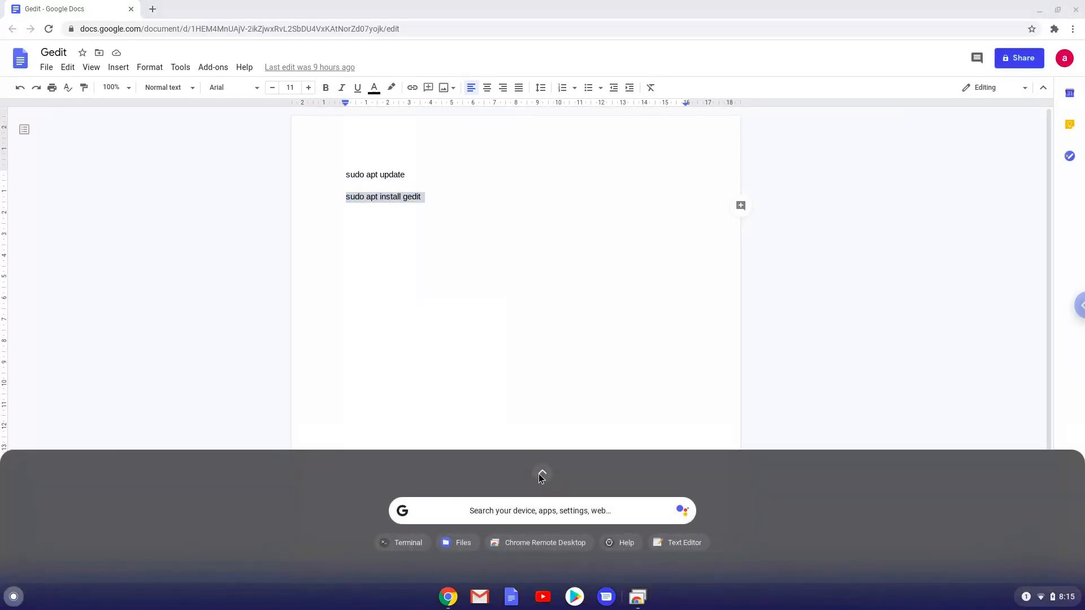
{"action": "left_click", "coordinate": [541, 473]}
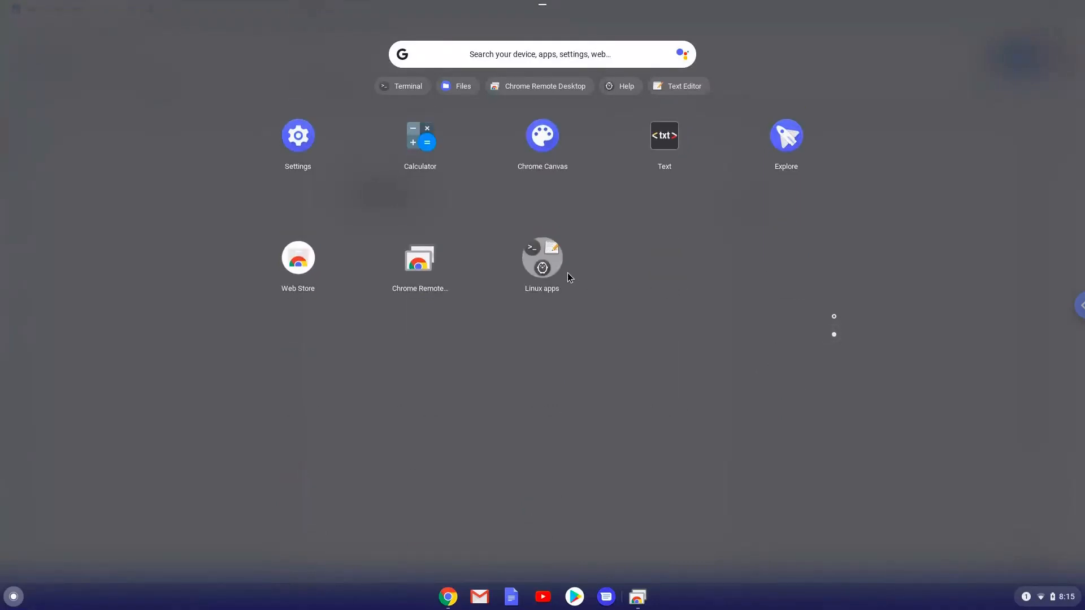
{"action": "left_click", "coordinate": [542, 258]}
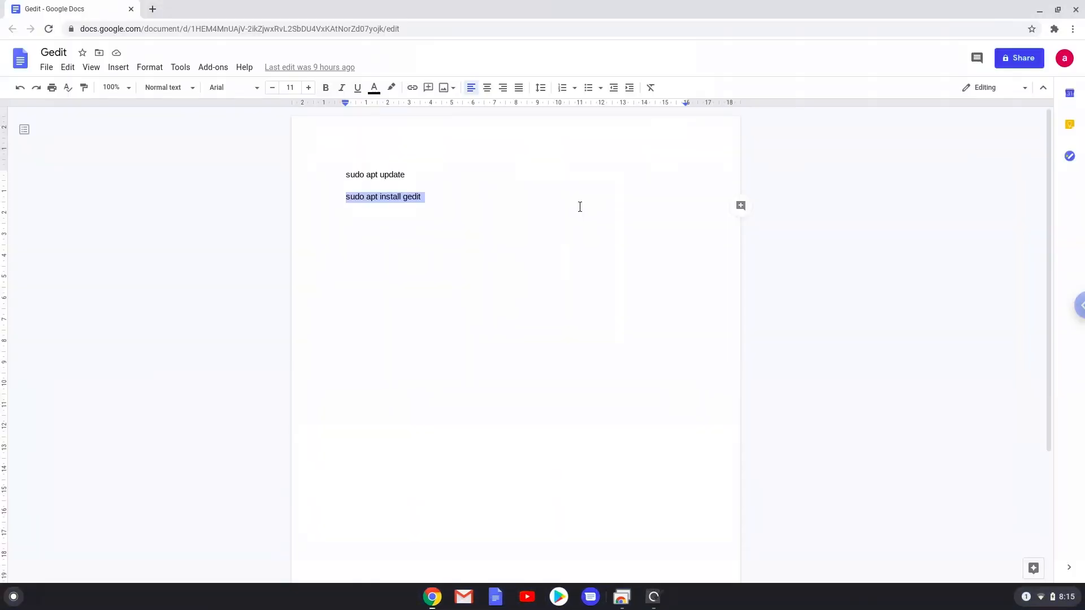
- Maximize gedit, scroll through the syntax highlight modes list, then dismiss it
{"action": "left_click", "coordinate": [653, 596]}
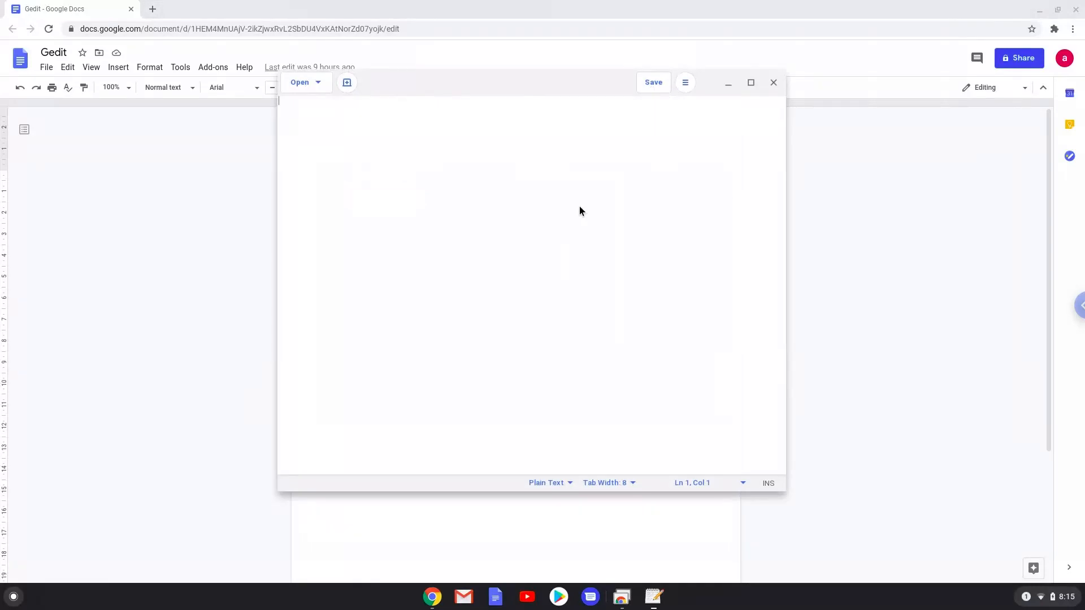
{"action": "mouse_move", "coordinate": [572, 129]}
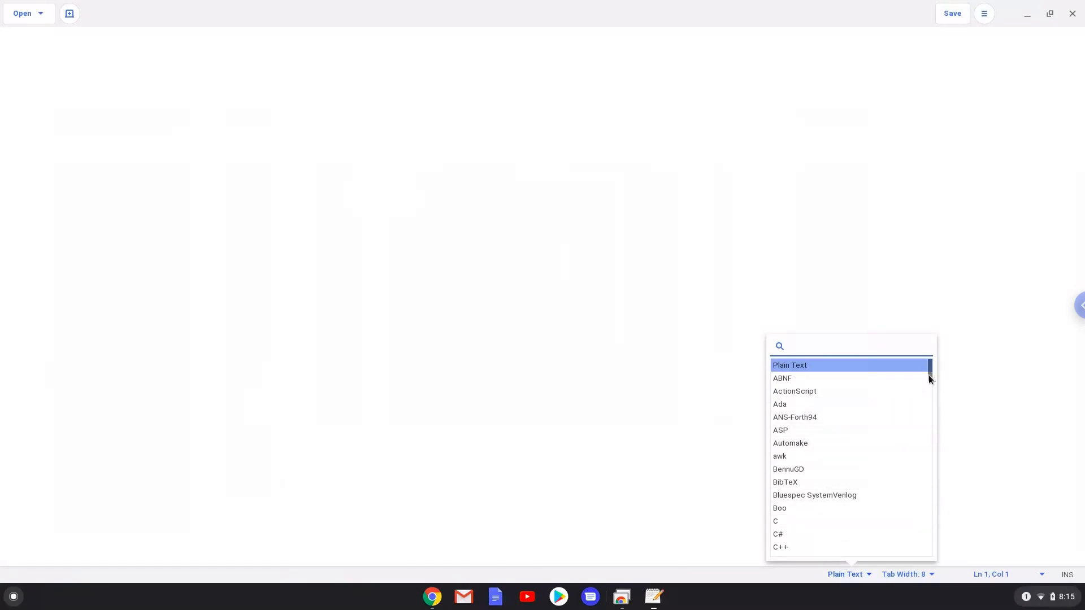
{"action": "scroll", "scroll_direction": "down", "scroll_amount": 3}
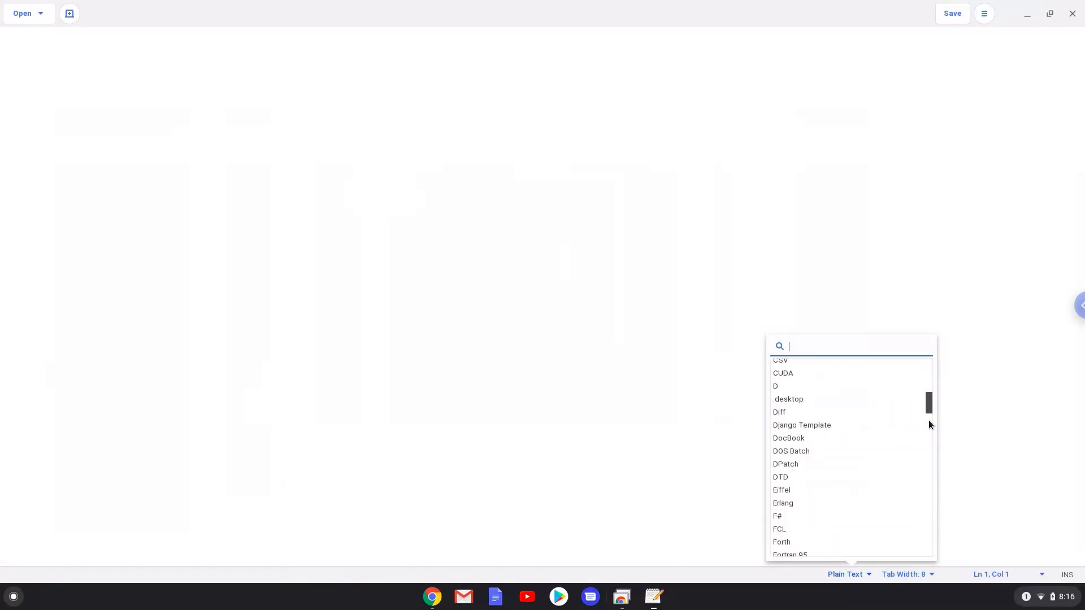
{"action": "scroll", "scroll_direction": "down", "scroll_amount": 3}
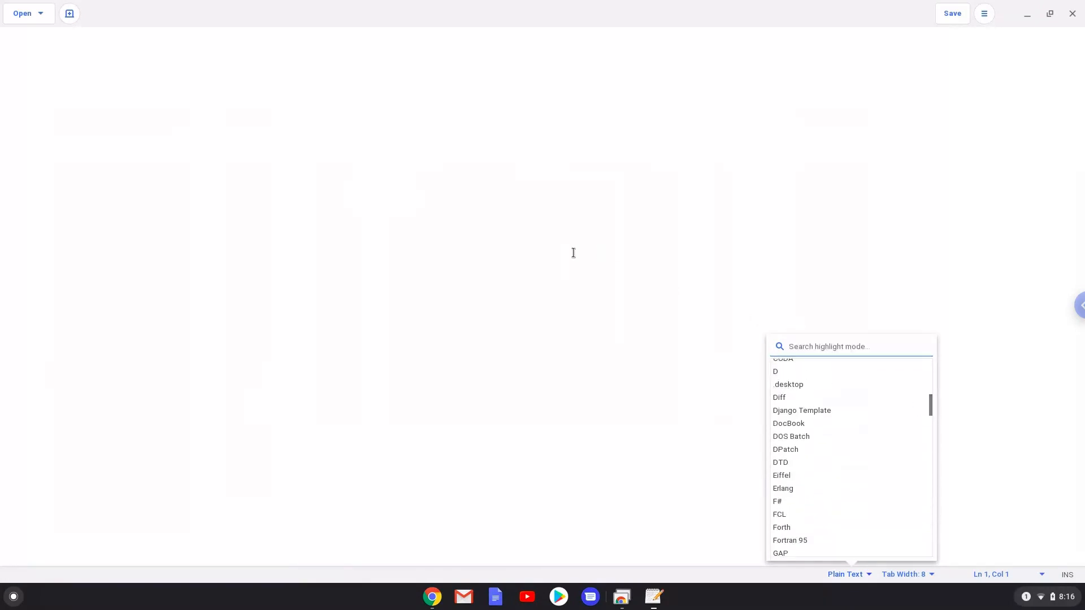
{"action": "left_click", "coordinate": [983, 13]}
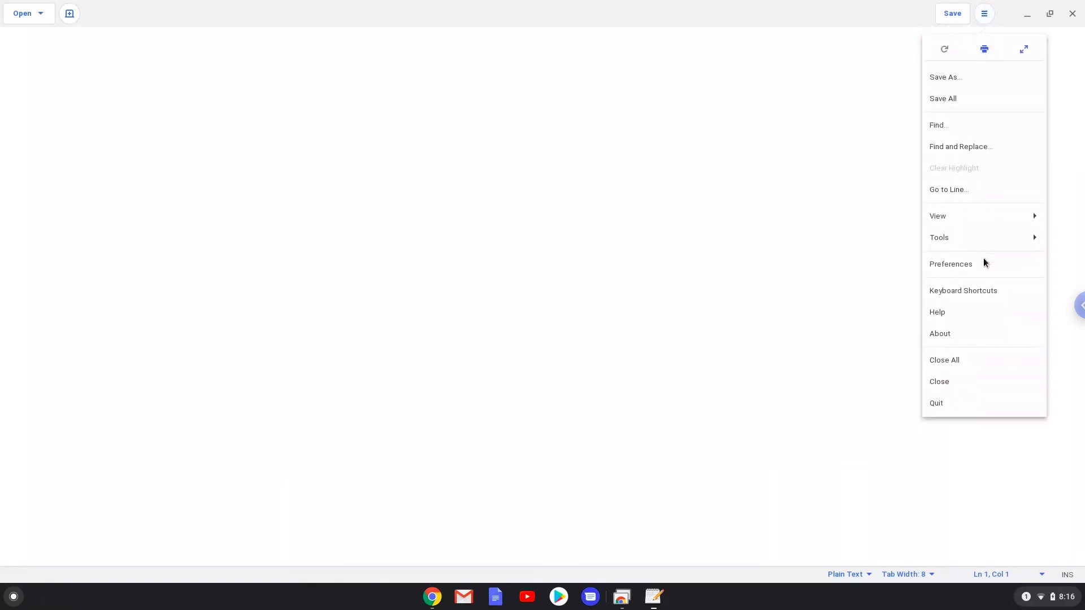
{"action": "mouse_move", "coordinate": [976, 345]}
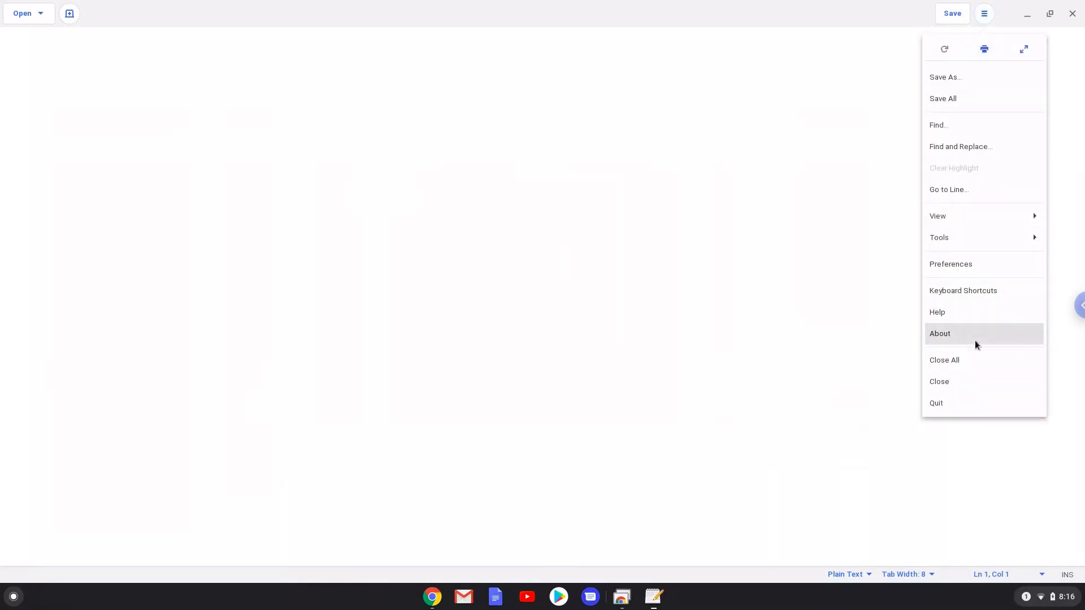
- Open gedit's About dialog showing version 3.30.2
{"action": "left_click", "coordinate": [939, 333]}
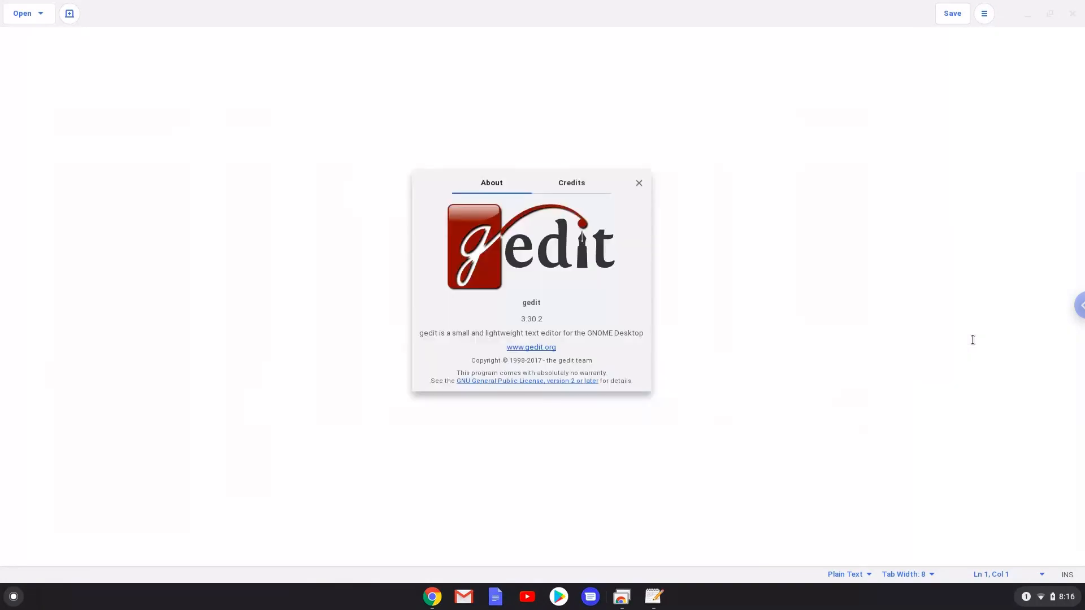